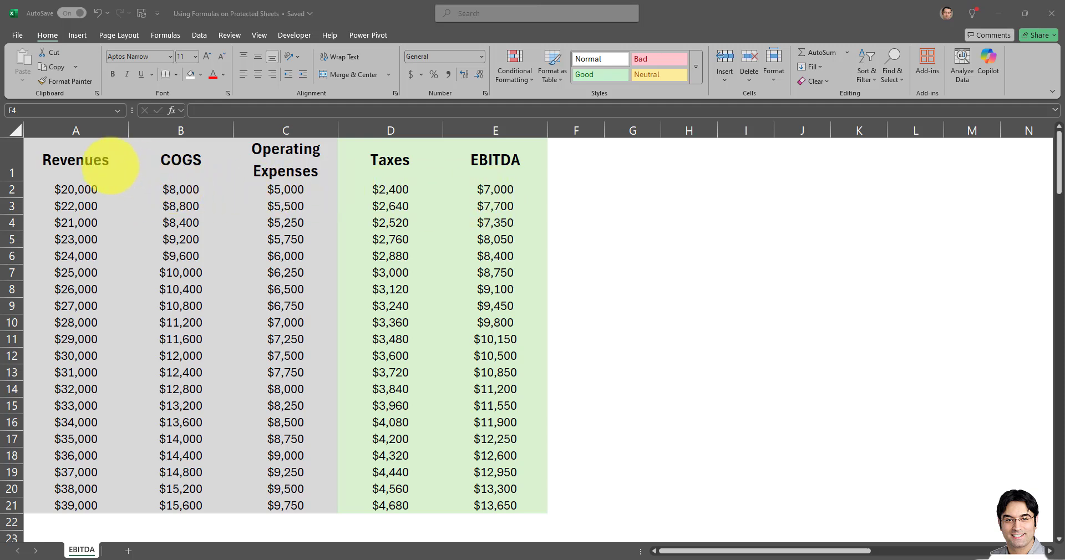
Inspect the Revenues, COGS and Operating Expenses inputs and the Taxes and EBITDA formulas.
left_click(76, 205)
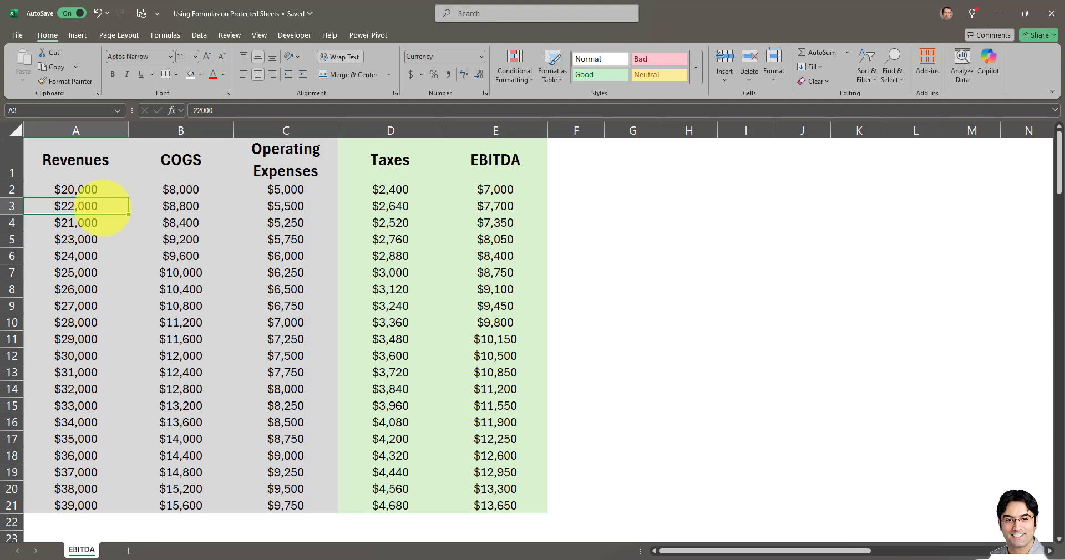
left_click(179, 206)
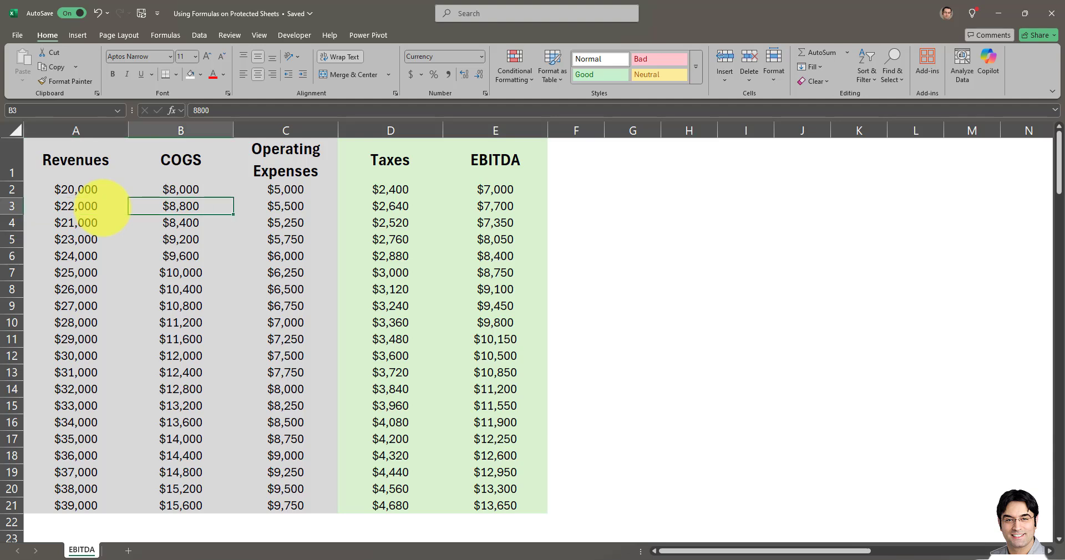
left_click(285, 206)
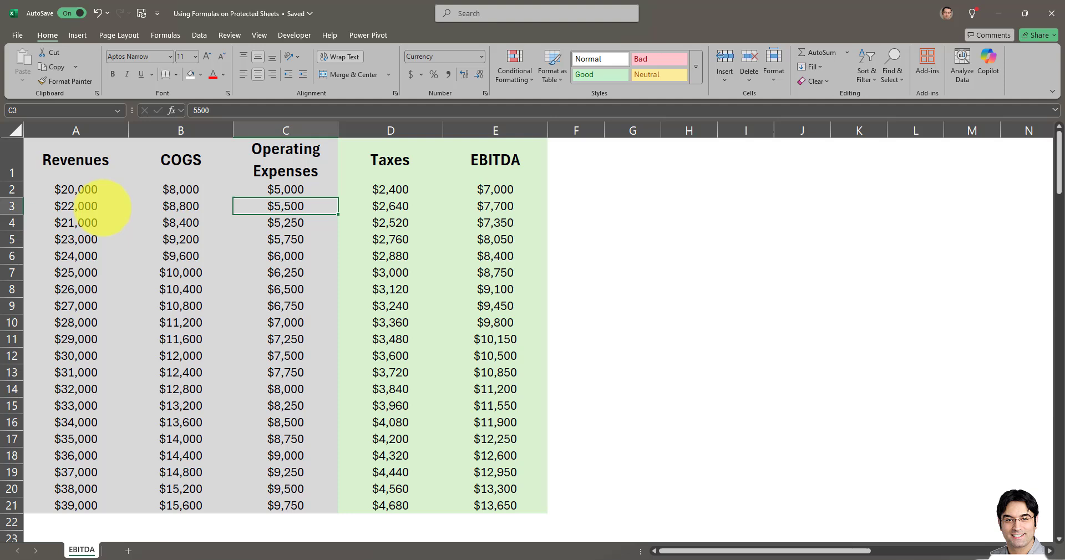
mouse_move(400, 170)
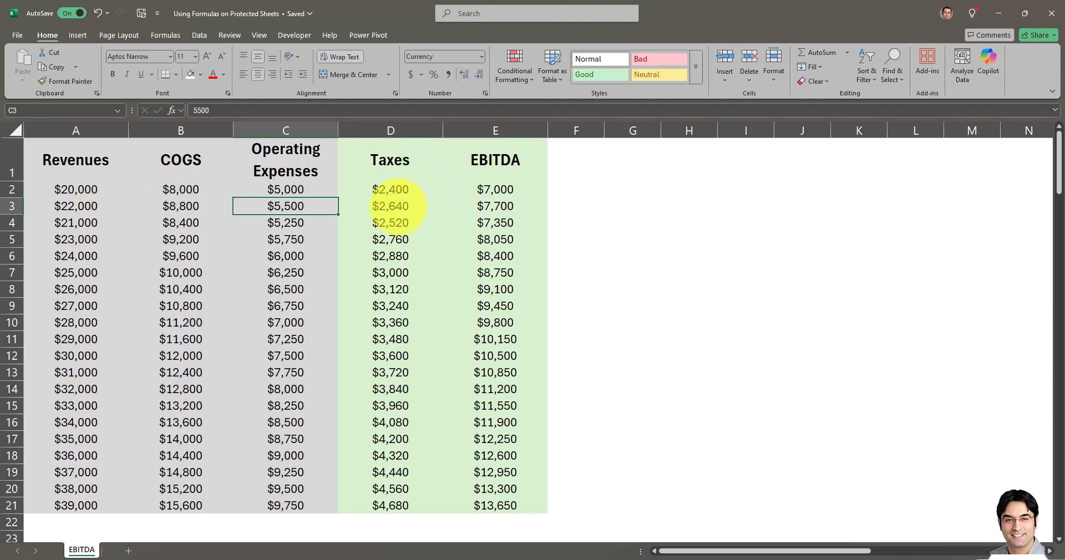
left_click(390, 205)
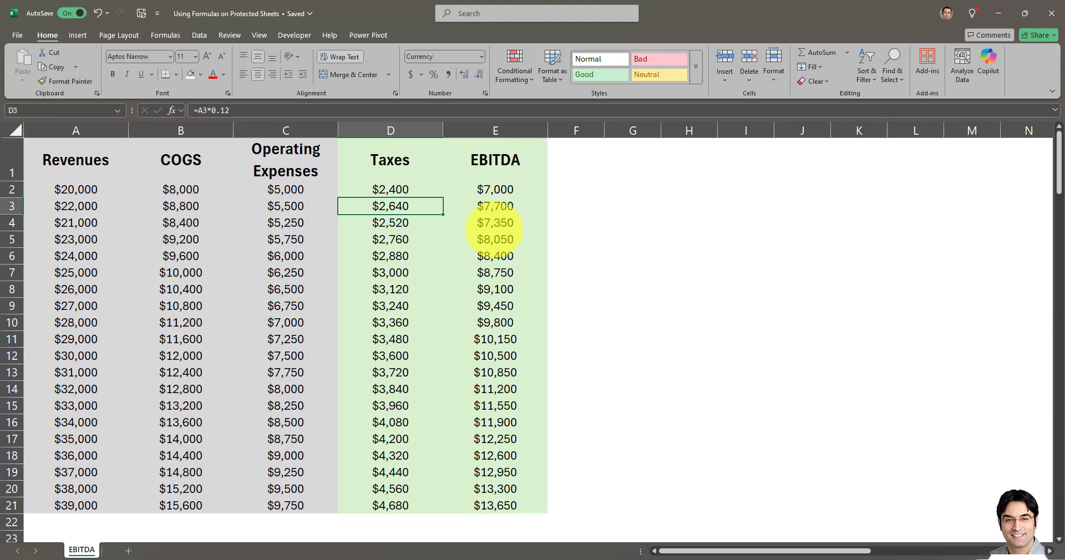
left_click(494, 206)
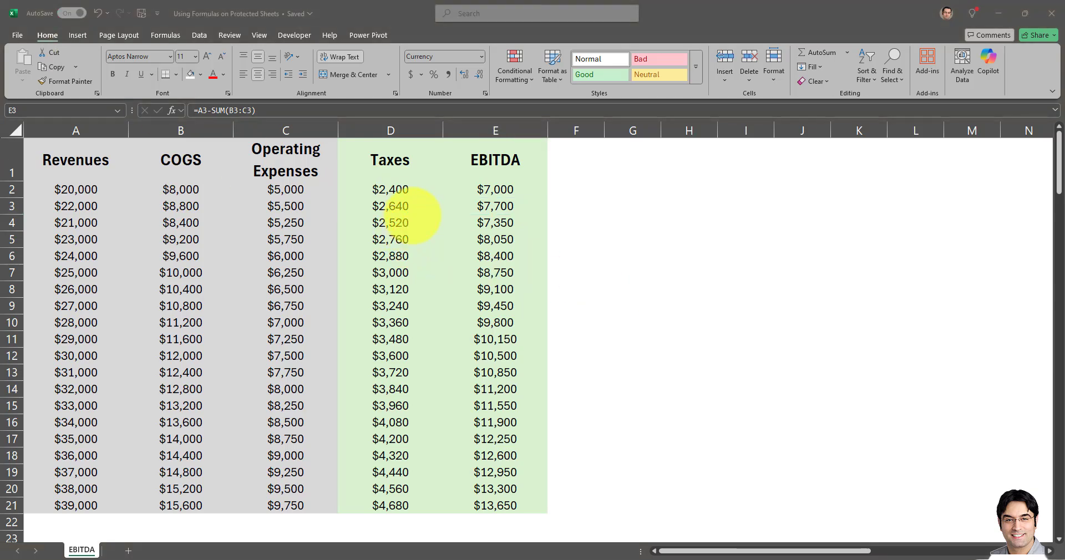
mouse_move(402, 223)
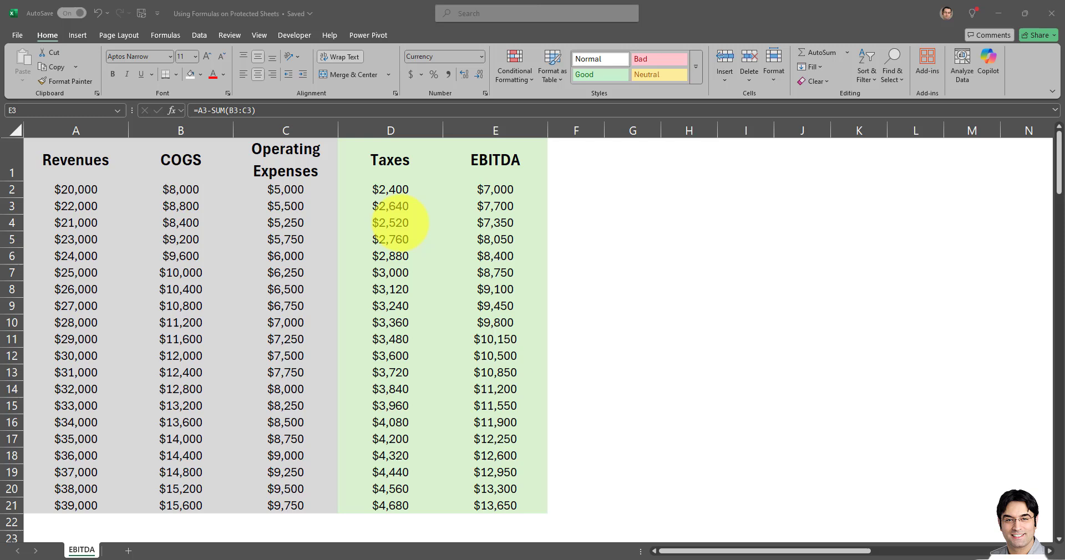
left_click(495, 206)
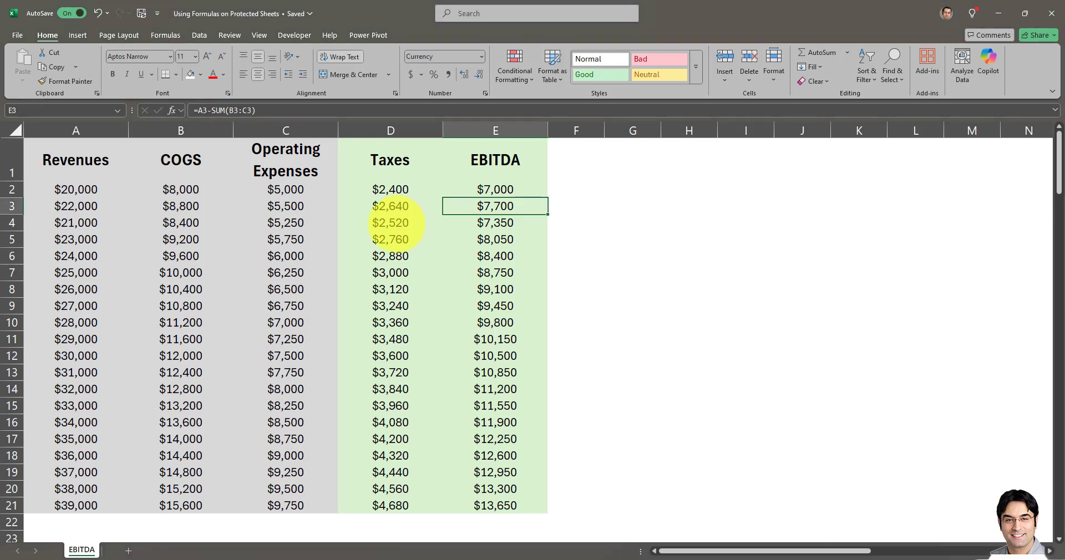
left_click(389, 221)
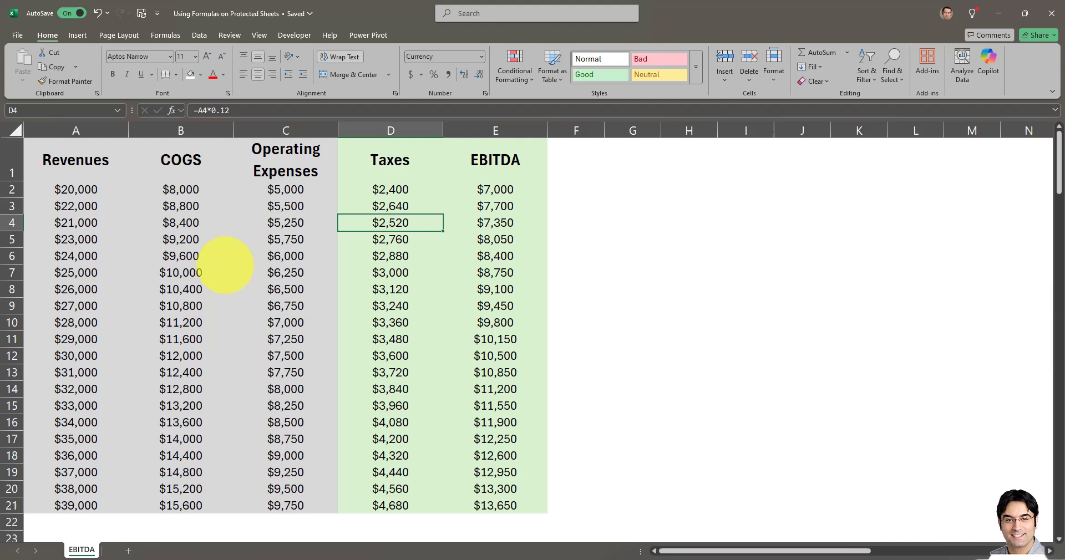
left_click(75, 190)
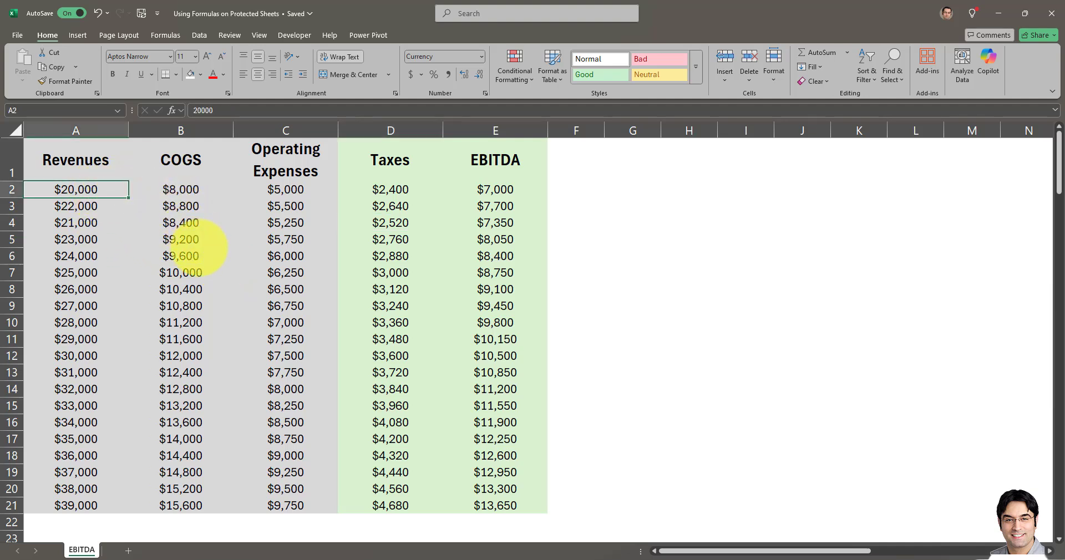
left_click(181, 239)
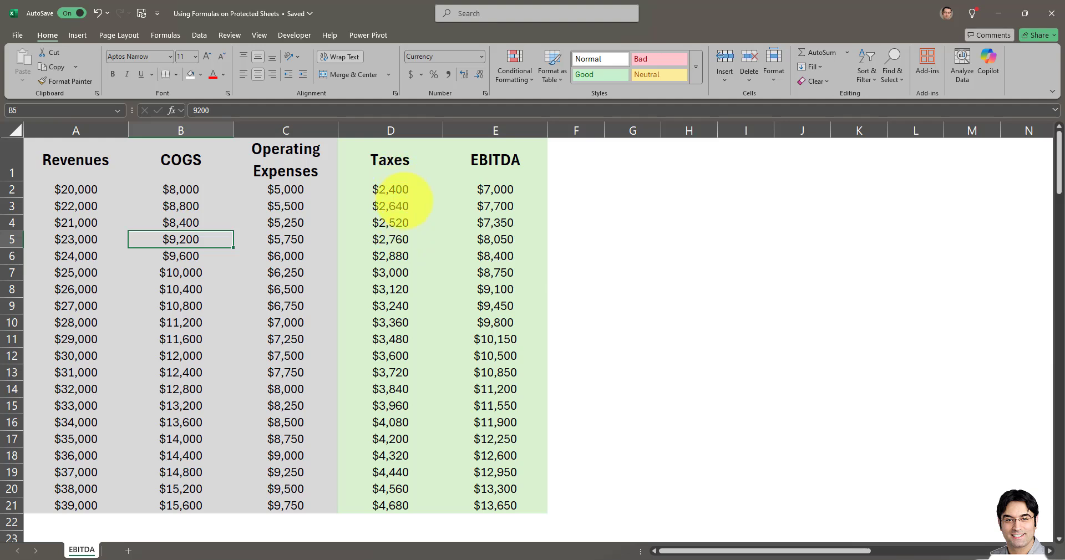
left_click(390, 206)
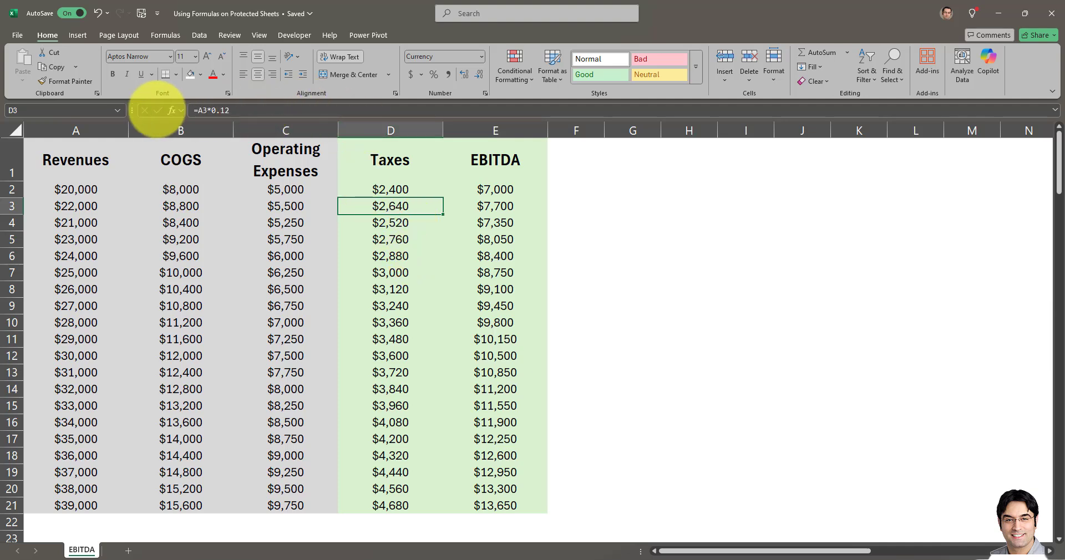
mouse_move(350, 332)
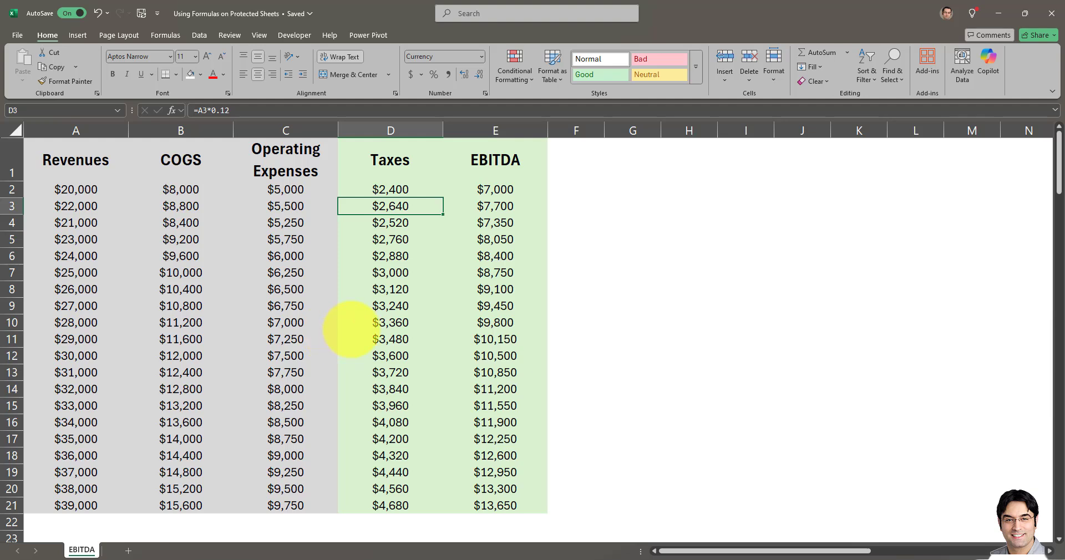
left_click(181, 223)
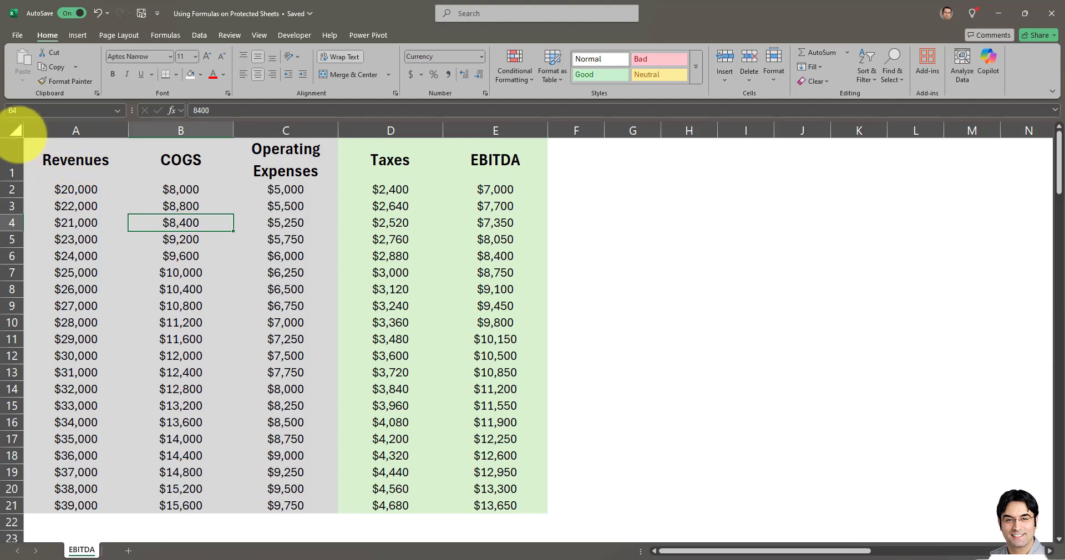
Select the whole sheet and clear the Locked option in Format Cells.
left_click(76, 160)
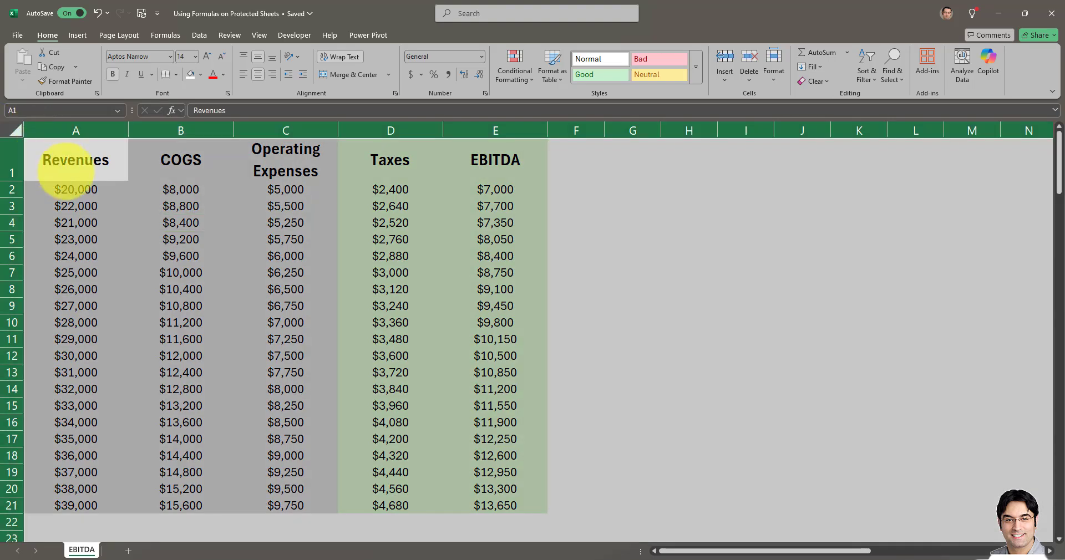
right_click(75, 160)
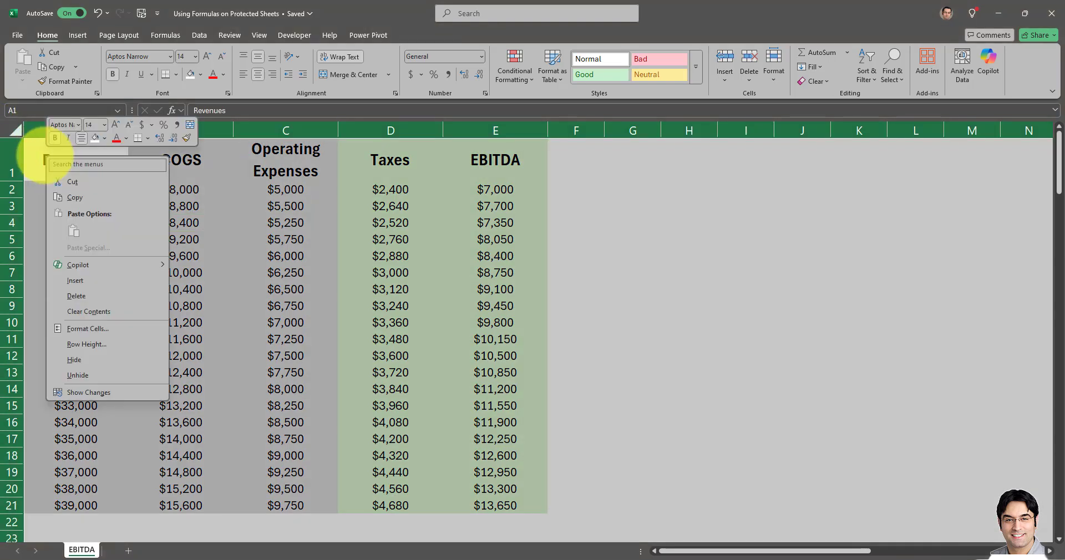
left_click(87, 329)
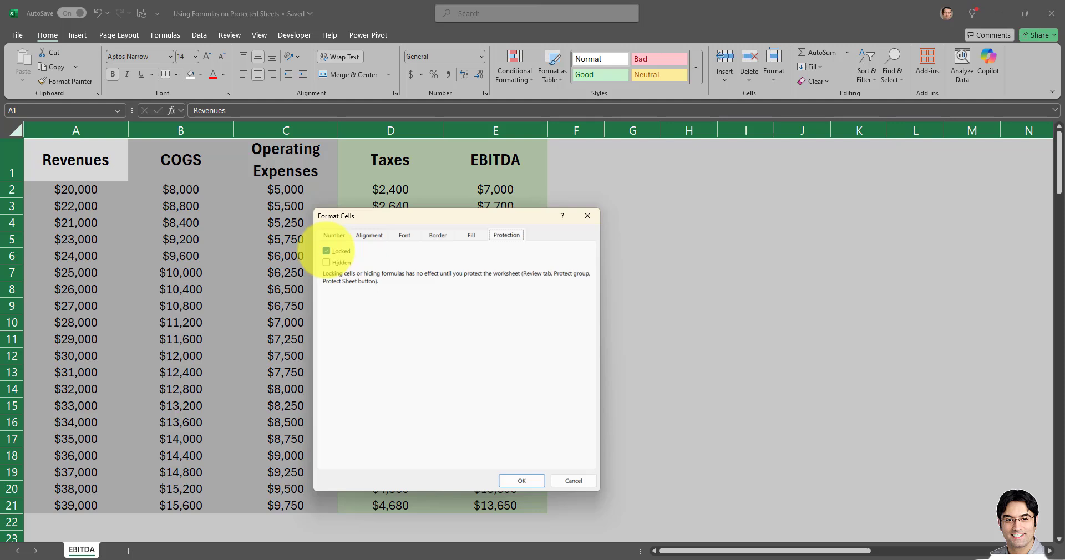
left_click(327, 251)
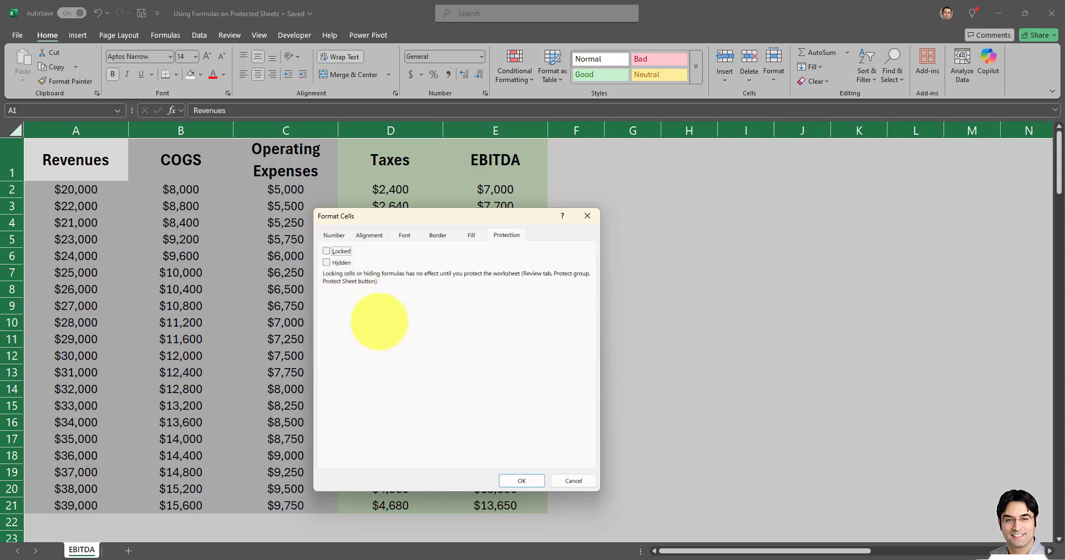
mouse_move(521, 481)
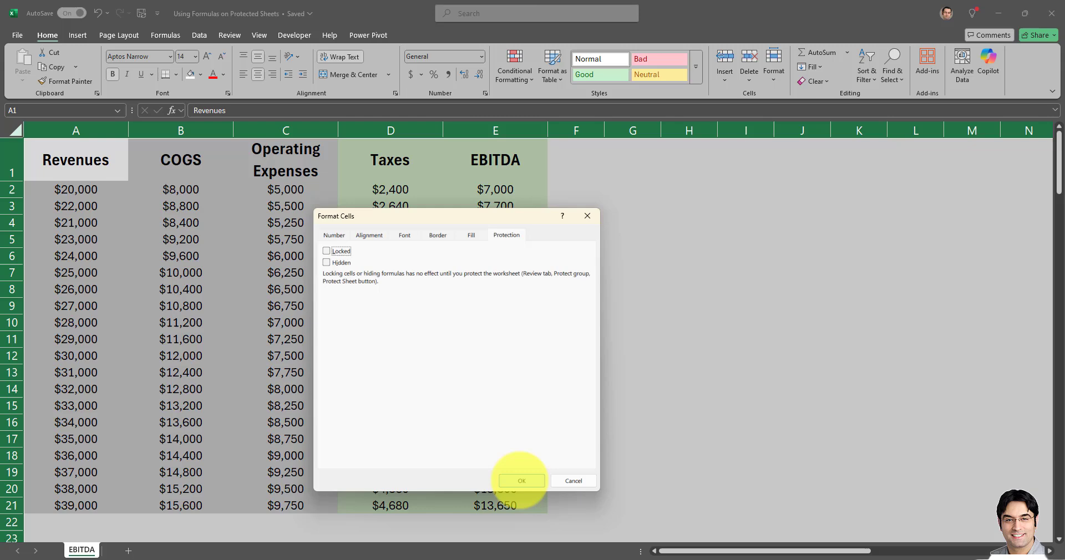
left_click(520, 481)
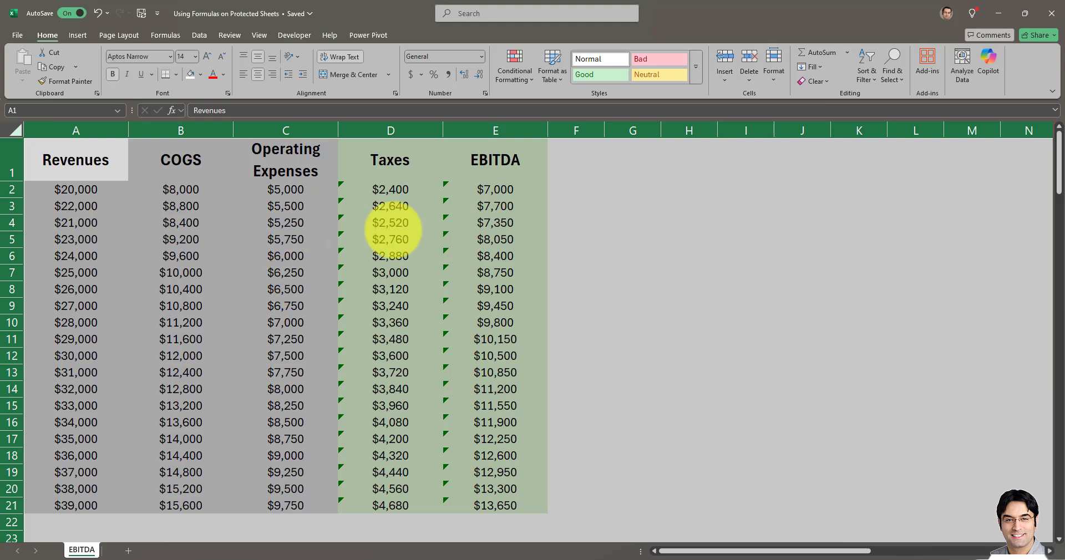
mouse_move(553, 246)
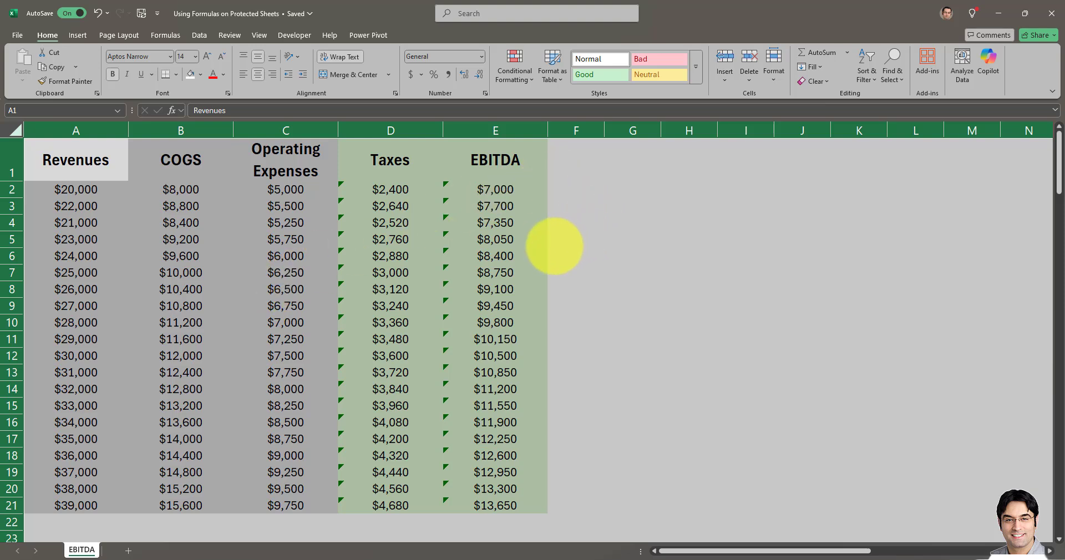
Set the Taxes and EBITDA columns (D:E) to Locked and Hidden in Format Cells.
left_click(391, 239)
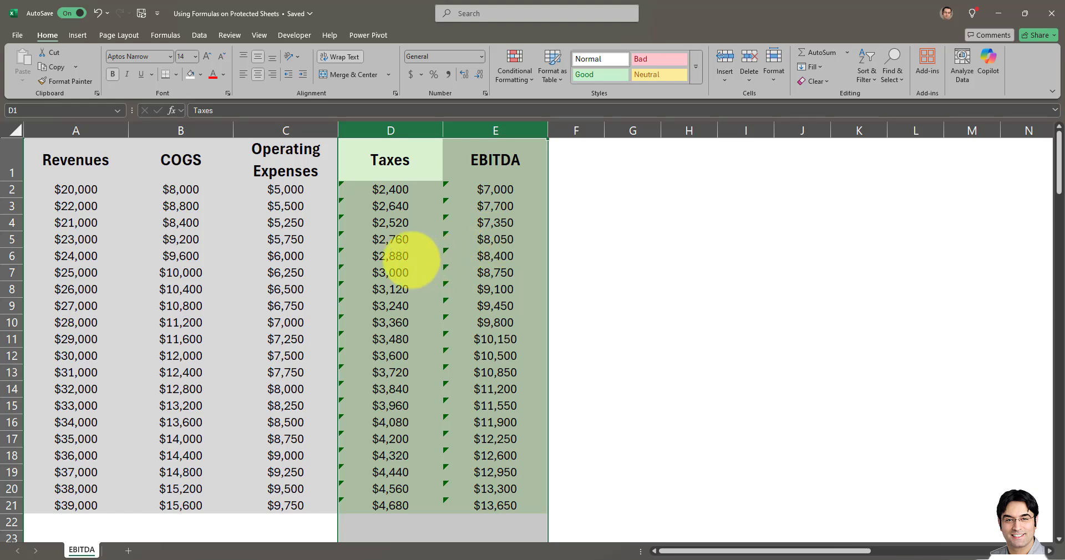
left_click(389, 206)
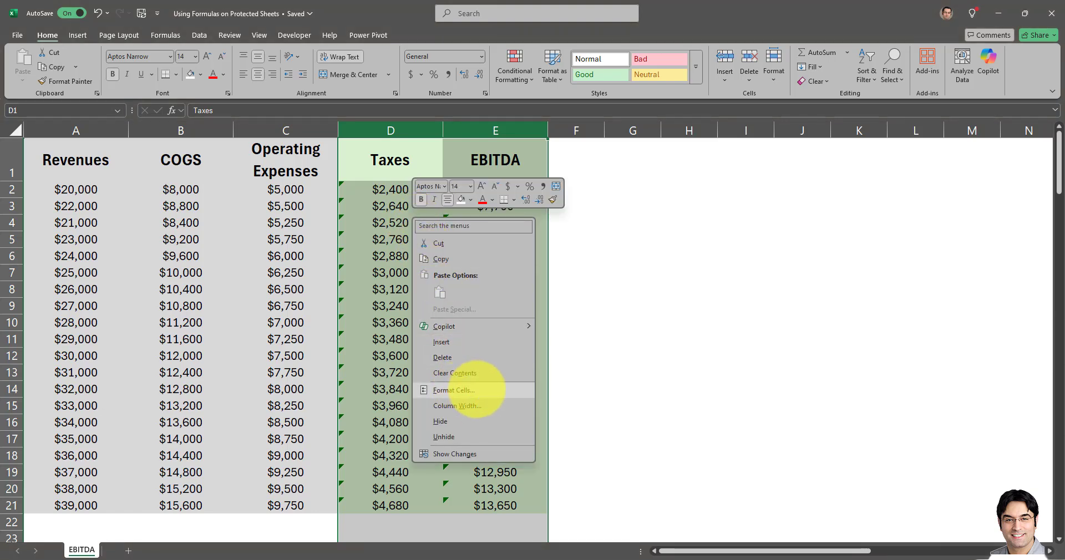
left_click(453, 390)
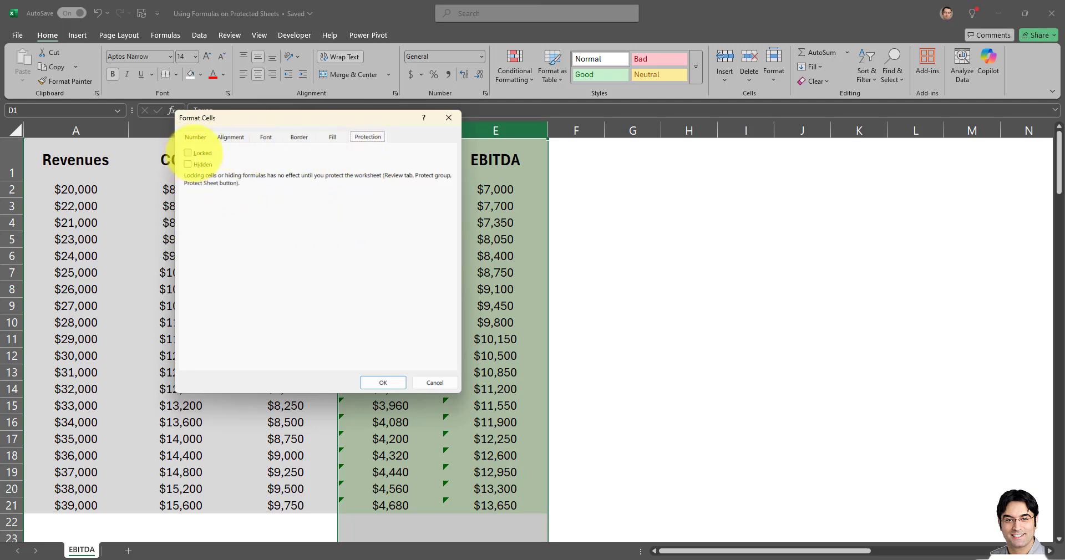
left_click(188, 153)
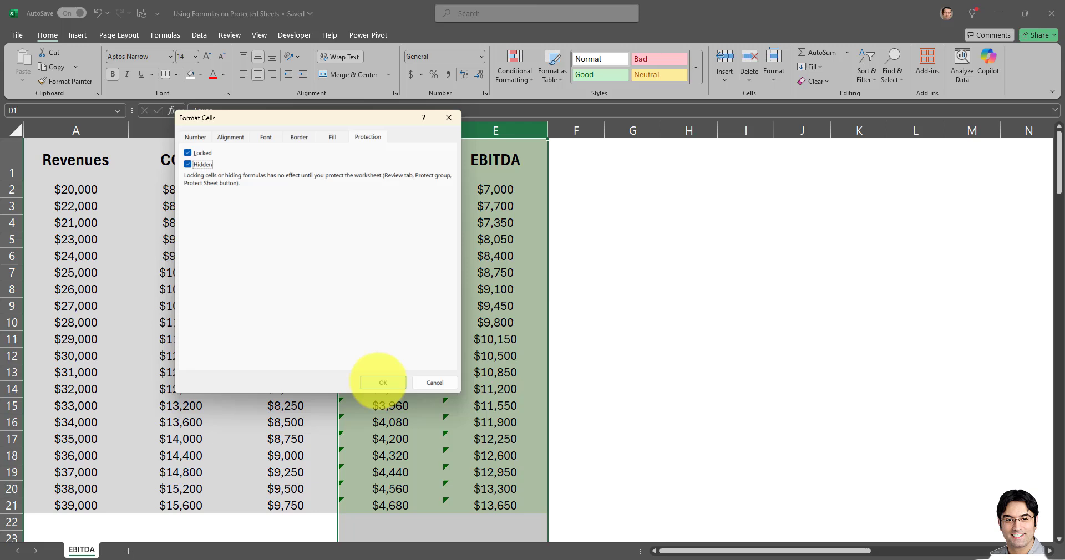
left_click(382, 382)
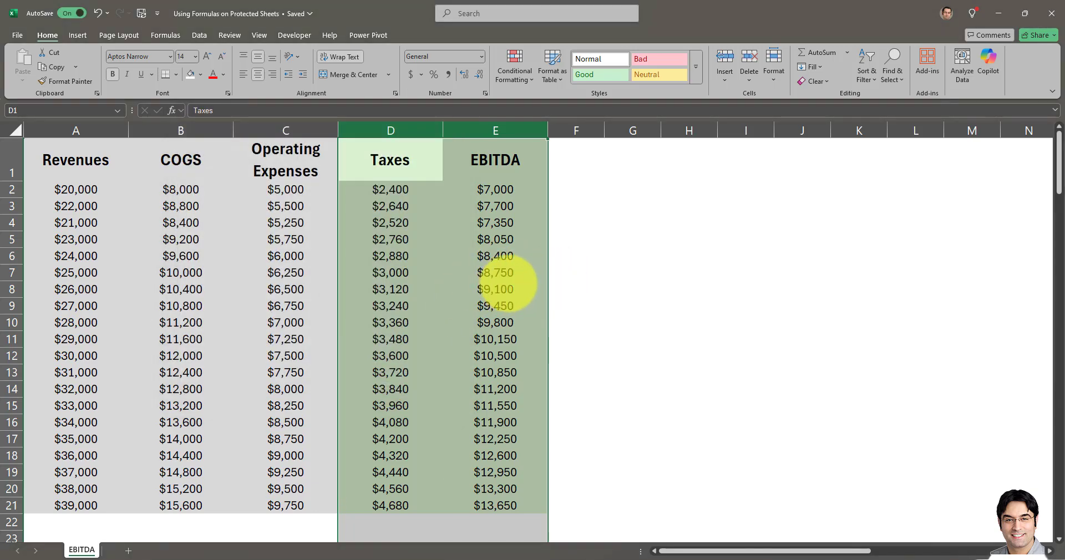
mouse_move(285, 255)
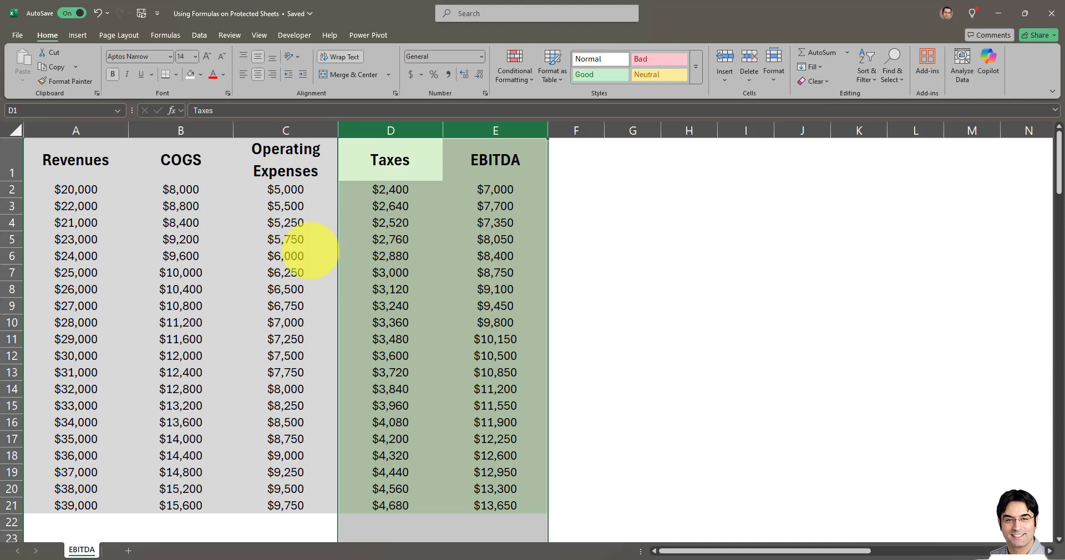
Check the Taxes formula in D5, then open Protect Sheet from the Review ribbon.
left_click(389, 239)
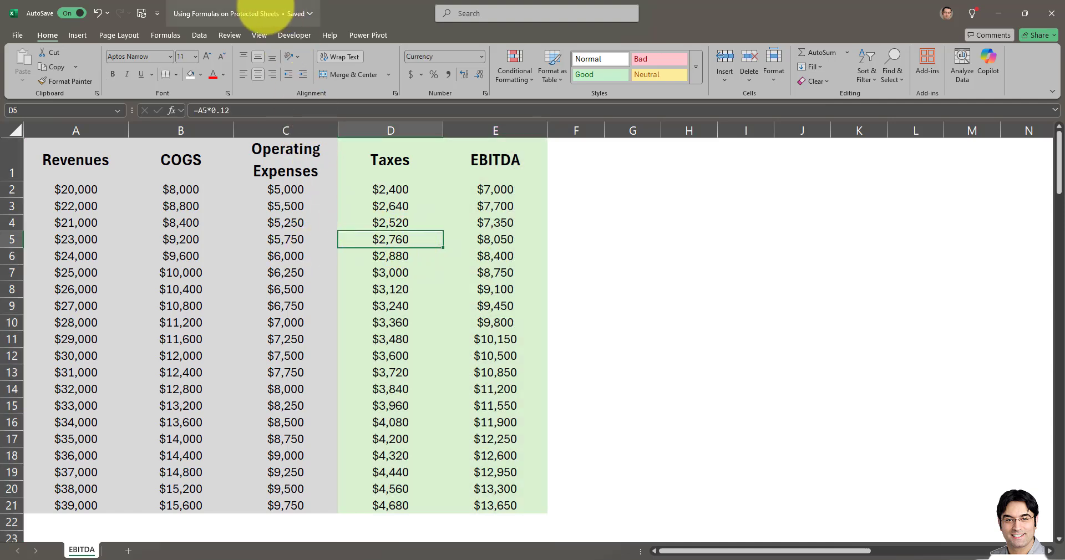
left_click(229, 34)
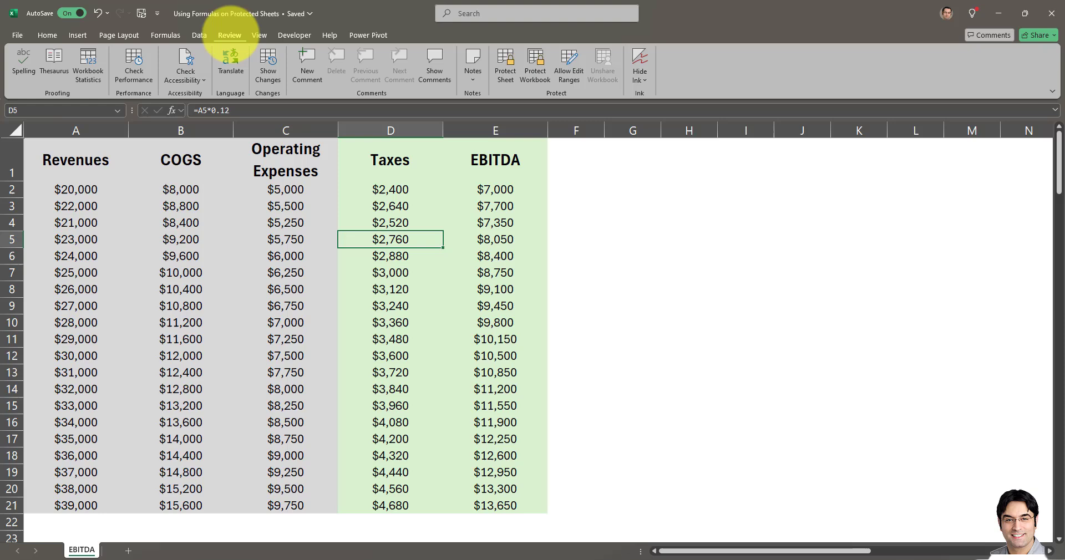
mouse_move(505, 65)
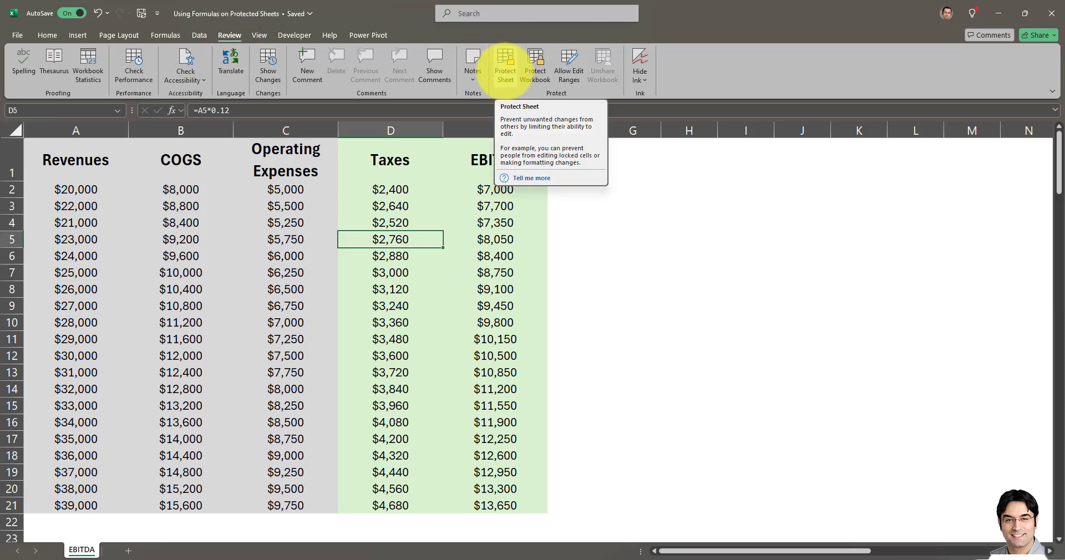
left_click(505, 65)
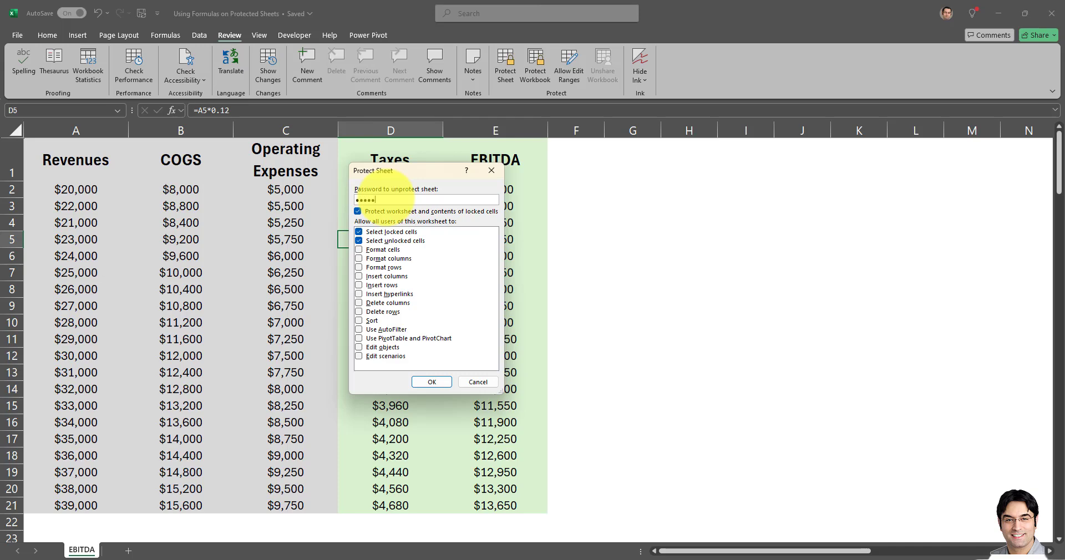
Confirm the sheet password twice and verify an EBITDA cell shows no formula.
left_click(431, 381)
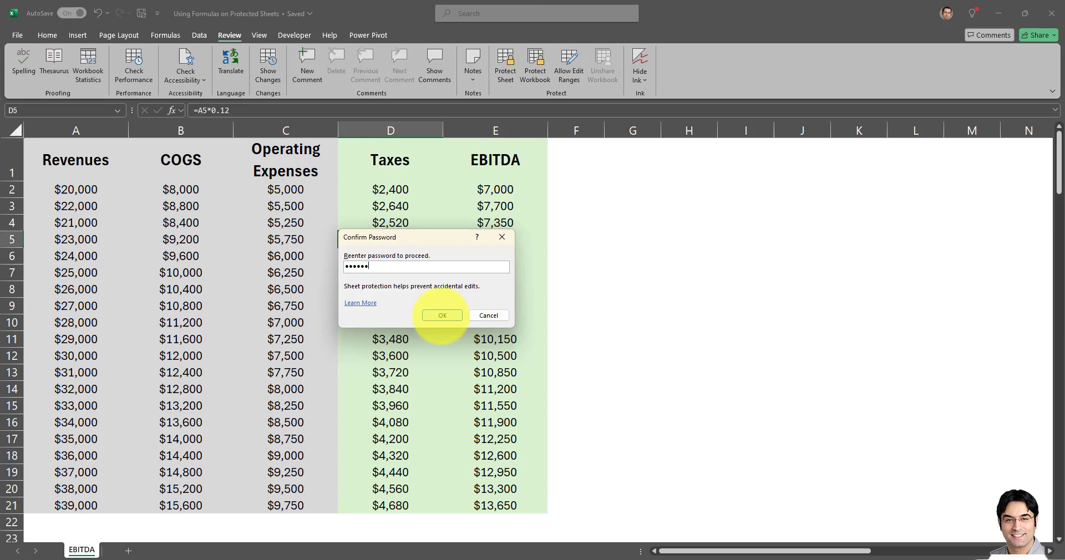
left_click(441, 315)
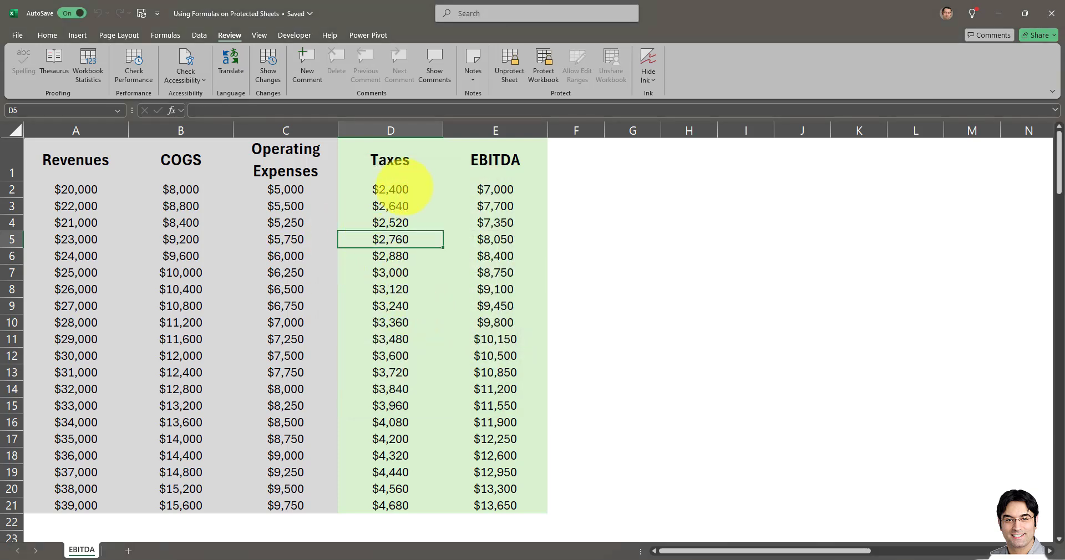
left_click(494, 206)
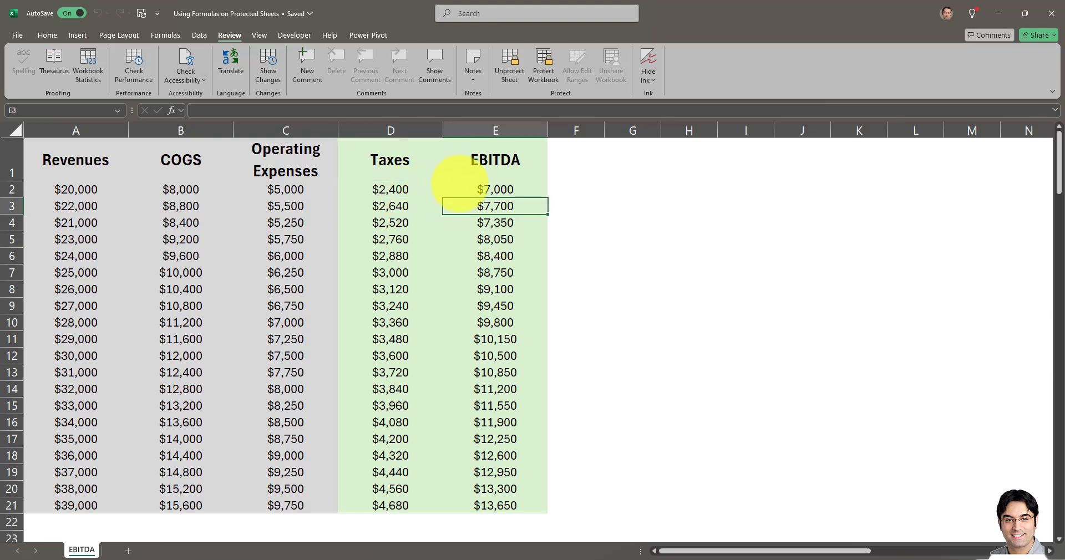
left_click(494, 190)
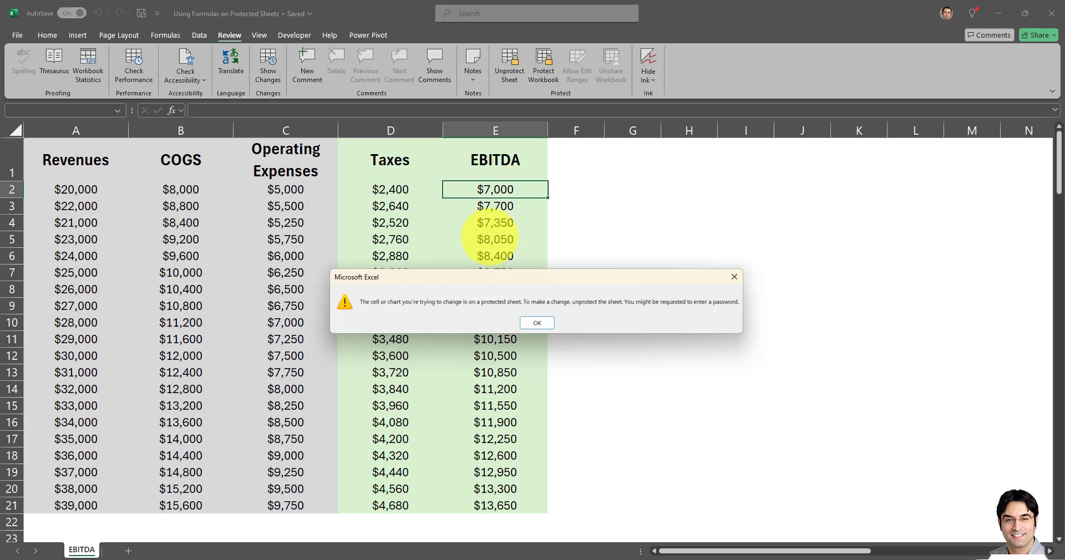
left_click(536, 323)
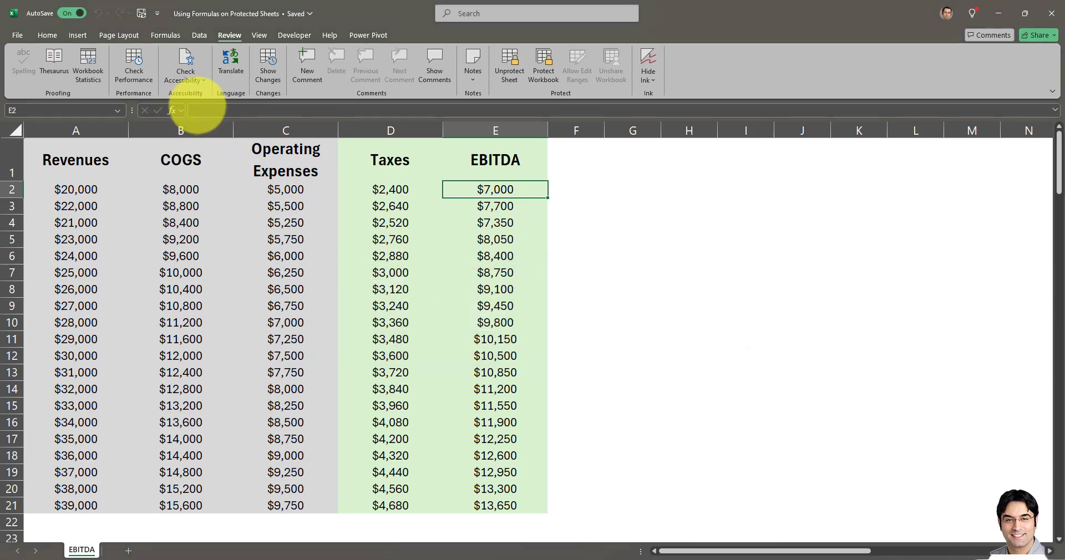
mouse_move(271, 109)
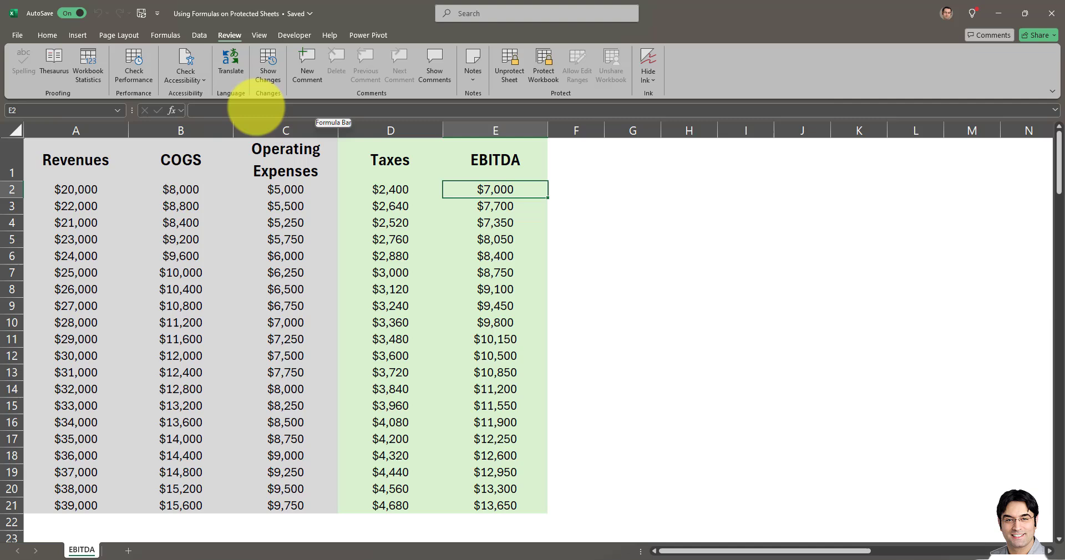
mouse_move(194, 105)
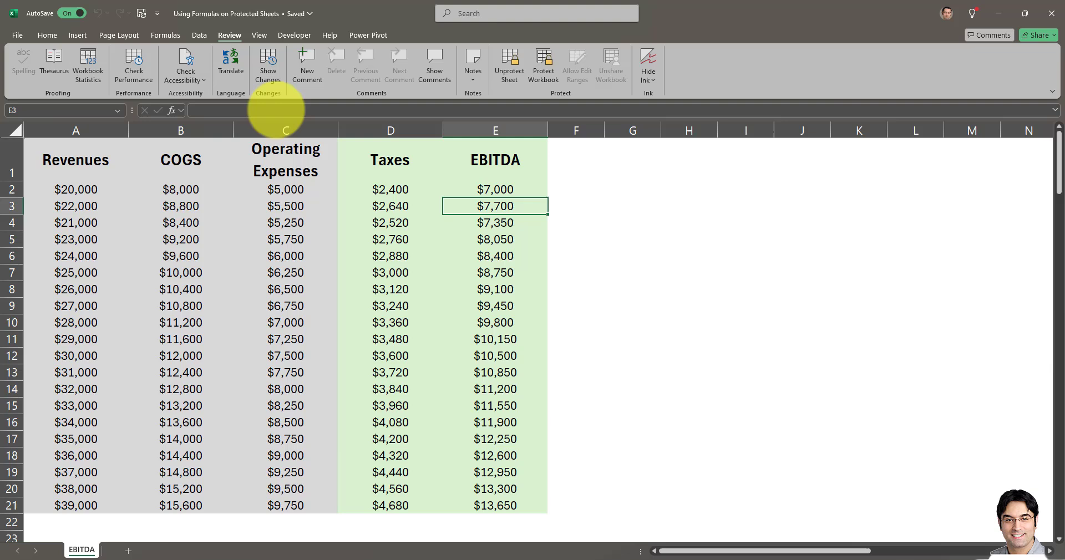
mouse_move(180, 273)
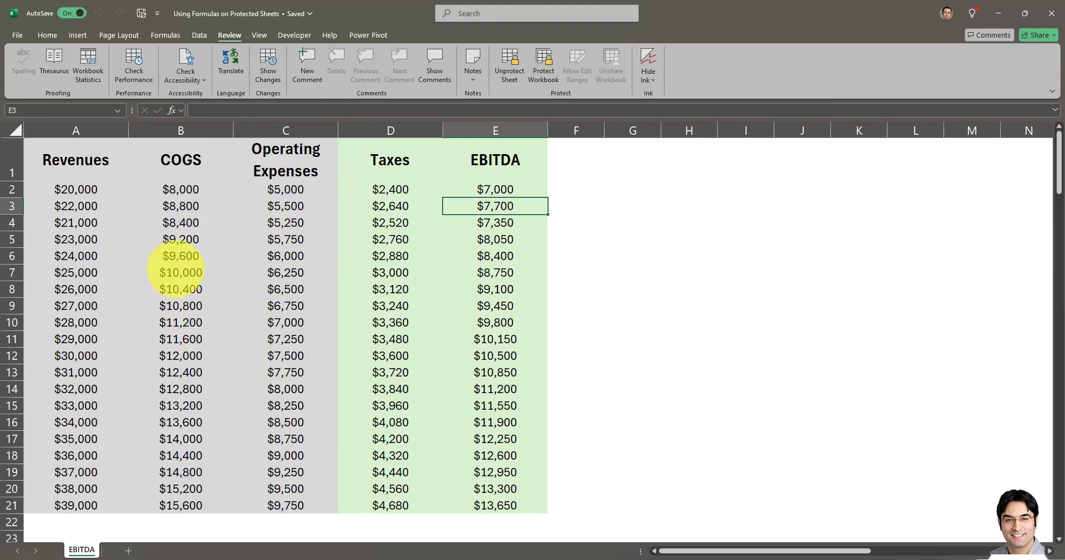
left_click(180, 272)
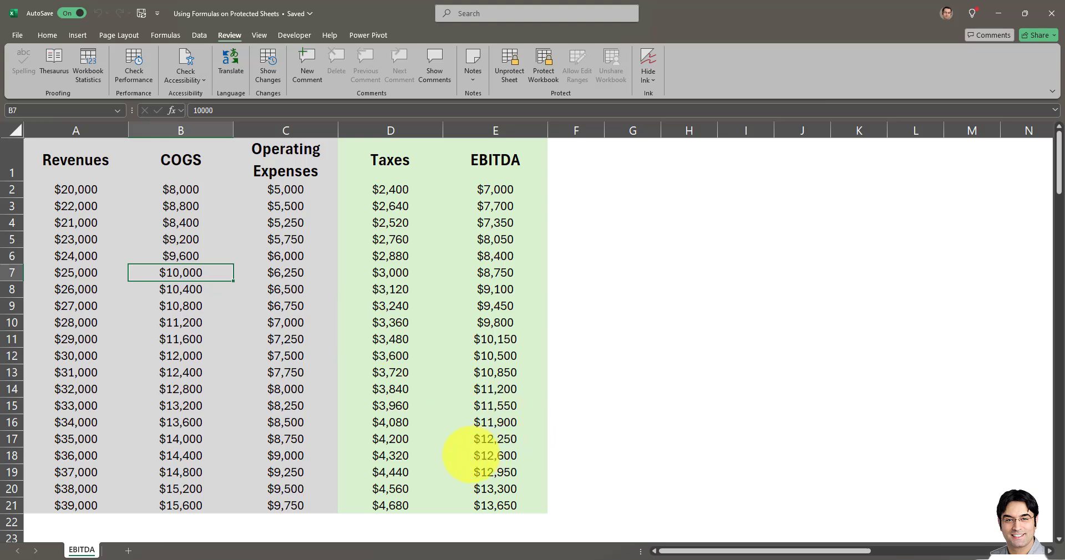
mouse_move(323, 482)
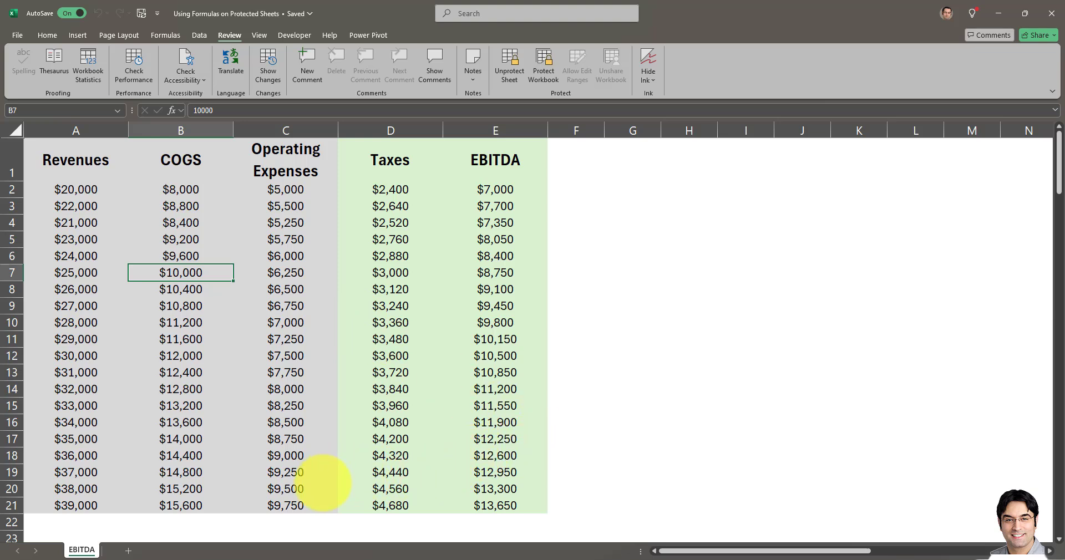
mouse_move(407, 256)
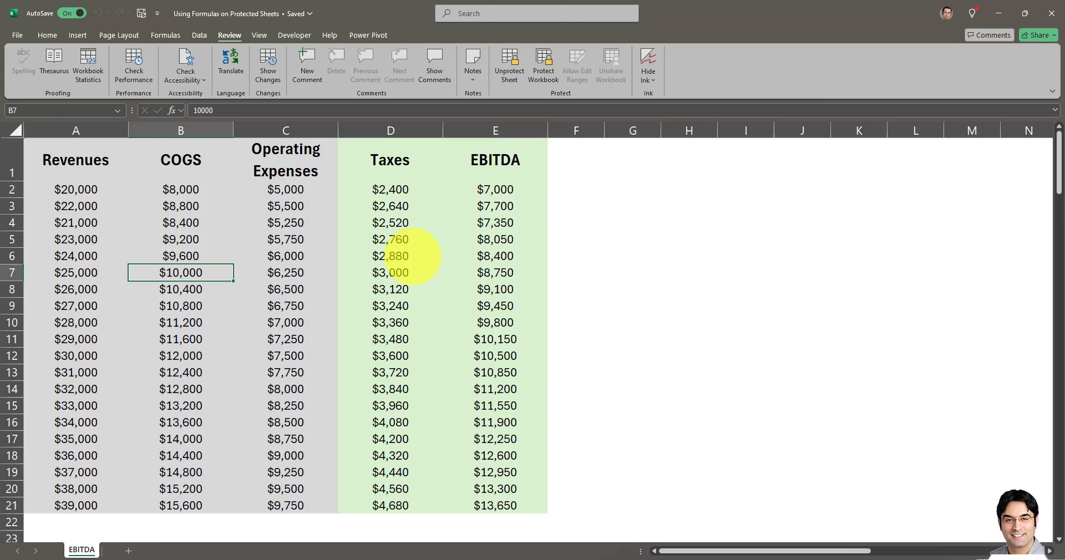
mouse_move(276, 472)
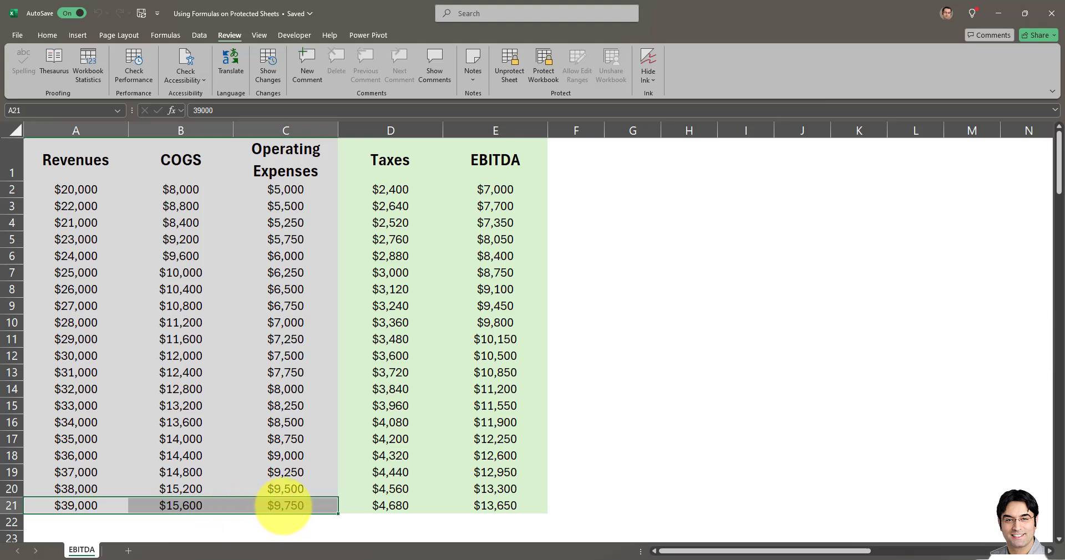
Clear A21:C21, enter $100,000, $20,000 and $15,000, and check recalculated Taxes.
right_click(285, 505)
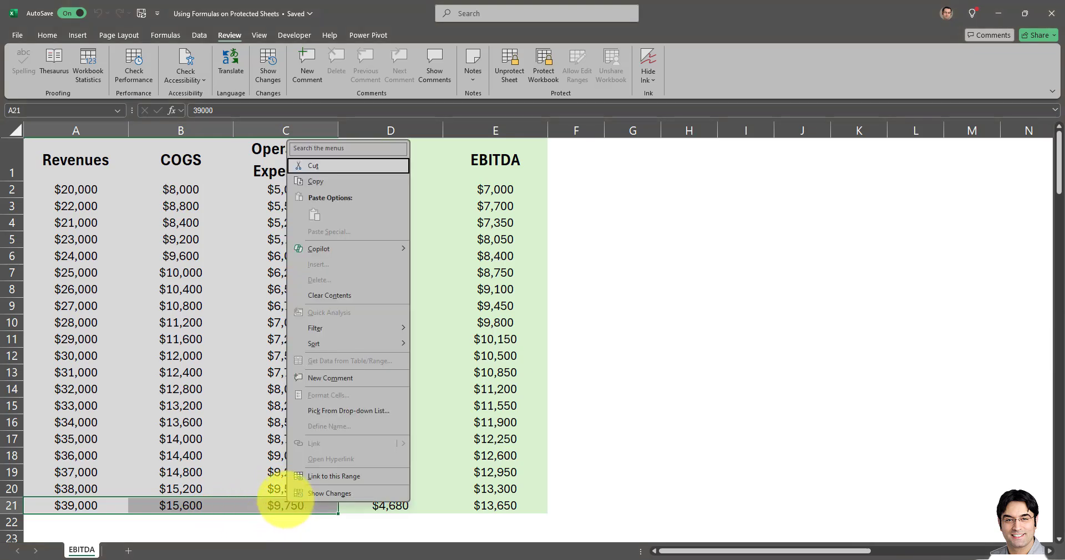
left_click(328, 296)
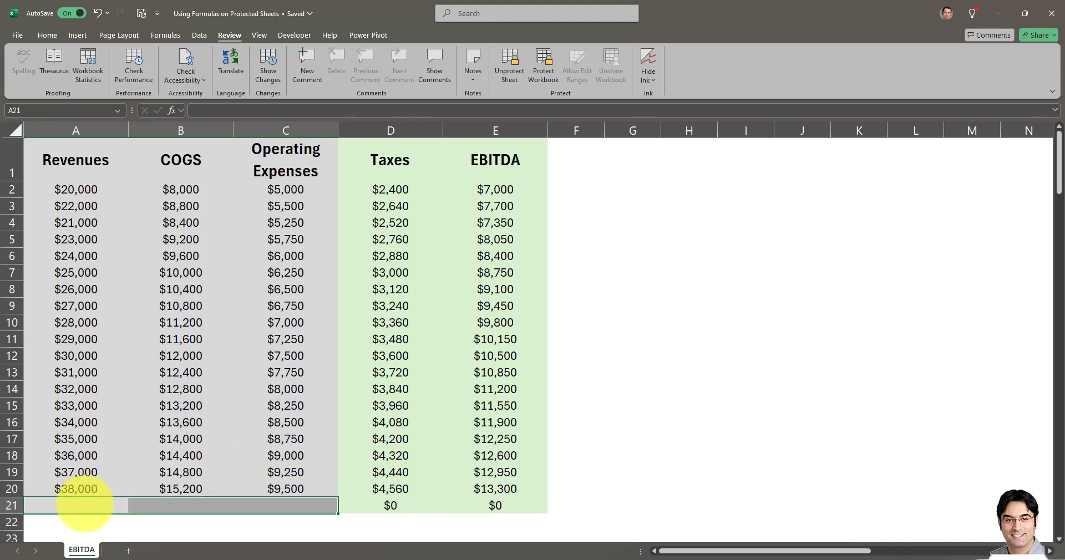
left_click(75, 505)
type("$100,000")
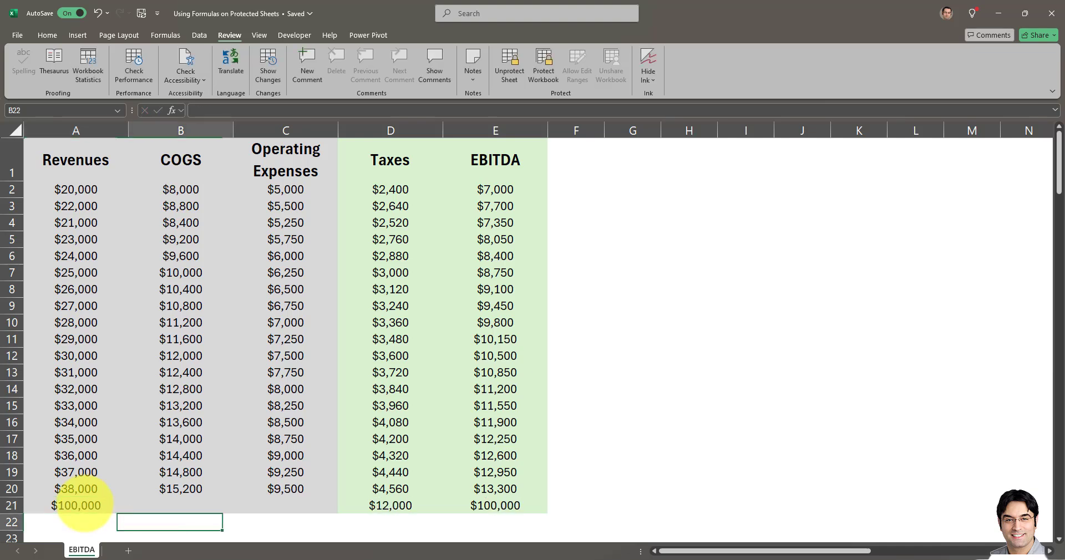
left_click(179, 505)
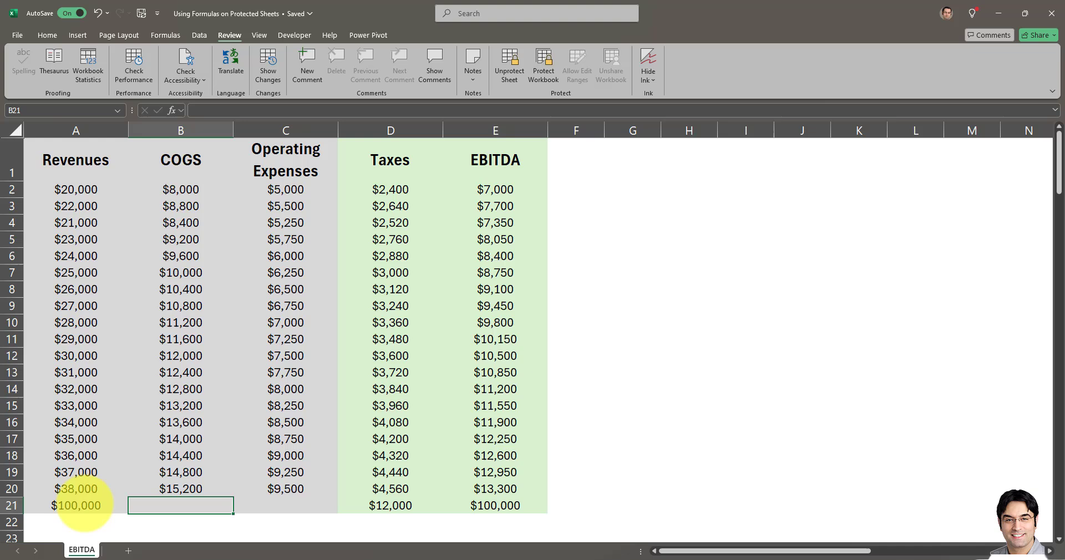
type("20,000")
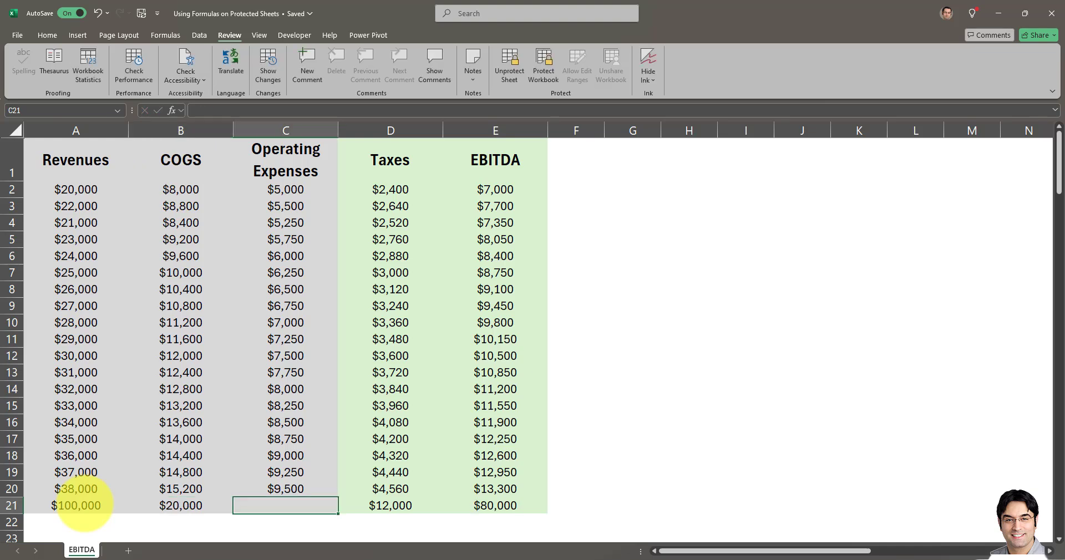
type("1500")
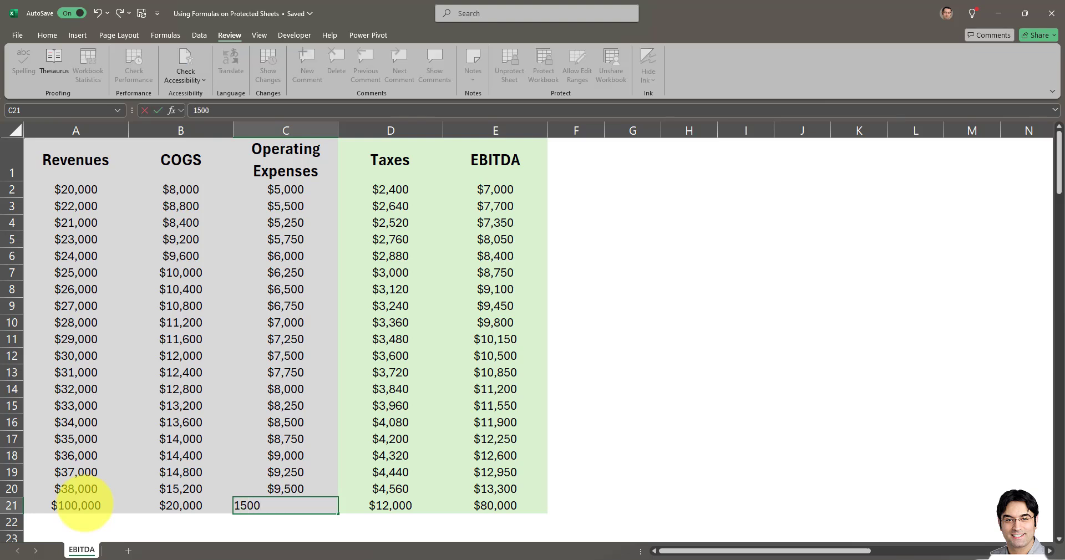
key("Return")
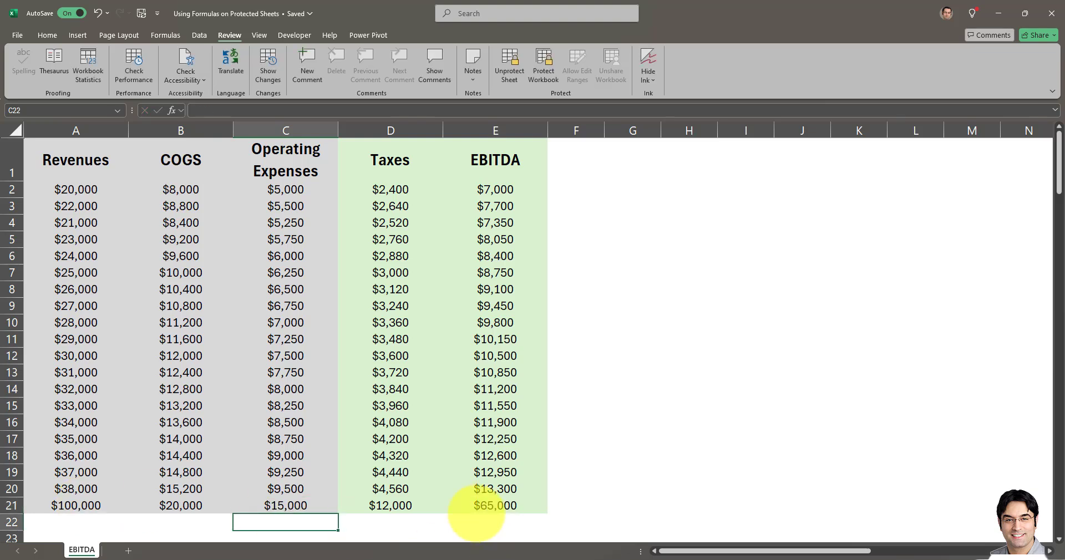
left_click(390, 505)
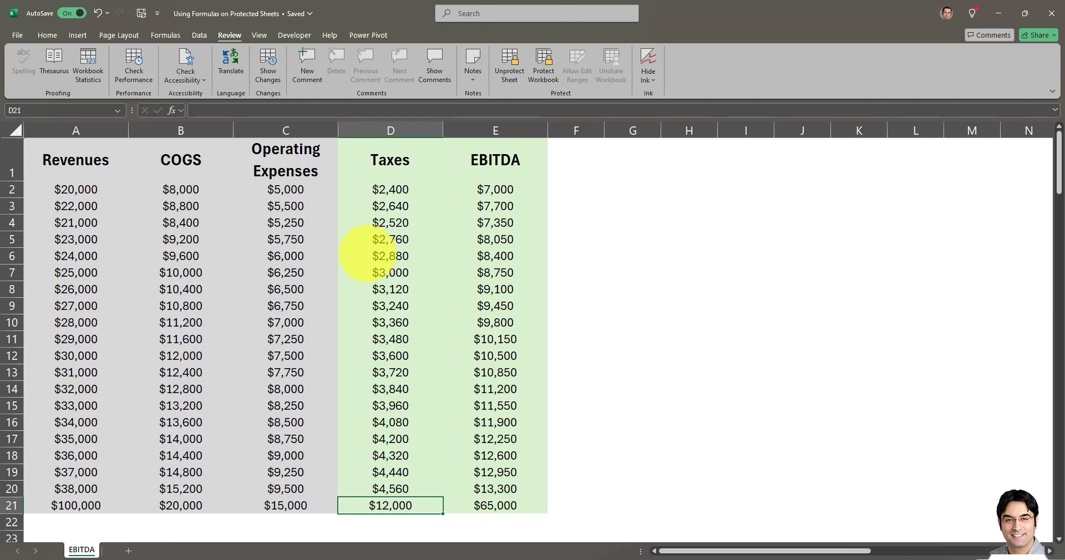
mouse_move(390, 223)
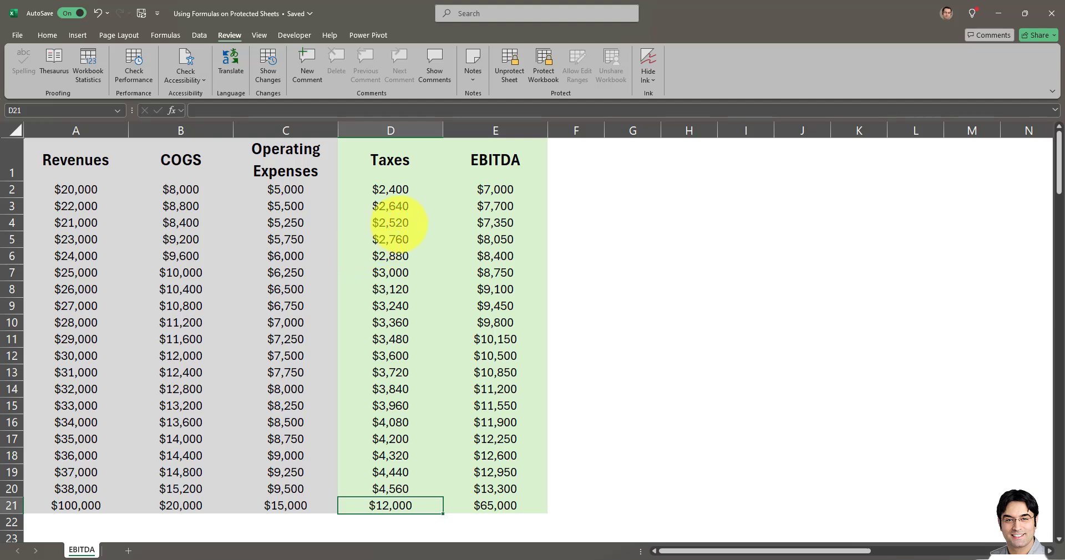